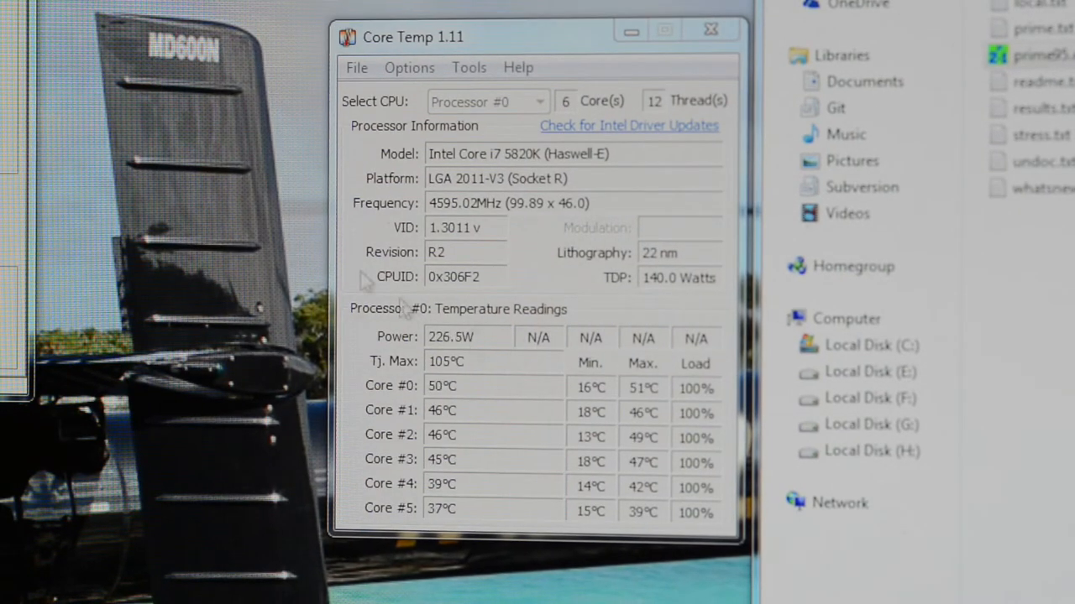
pyautogui.moveTo(538, 492)
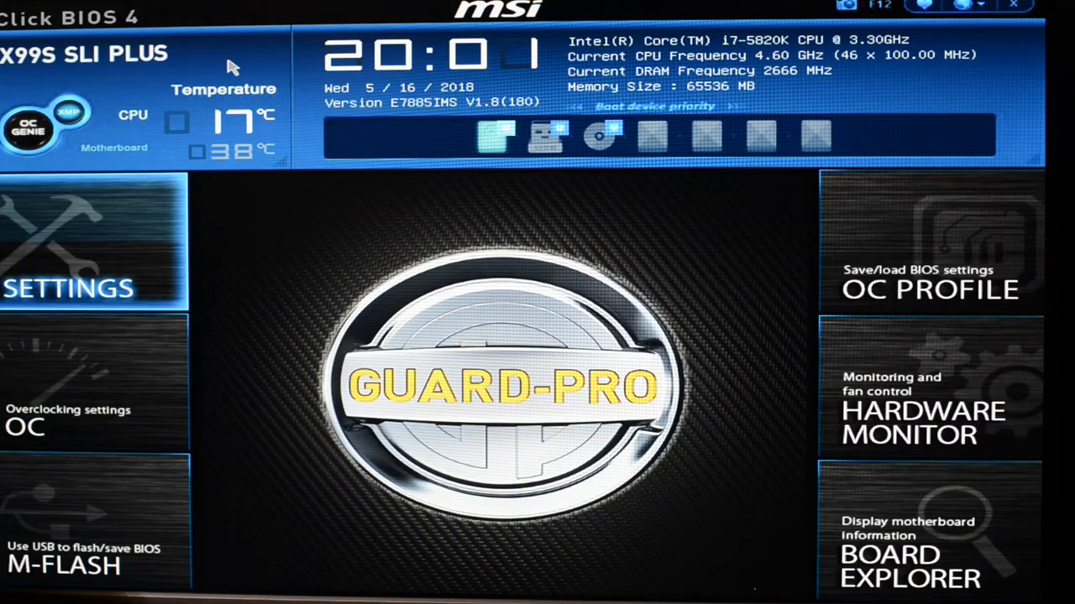
pyautogui.moveTo(776, 233)
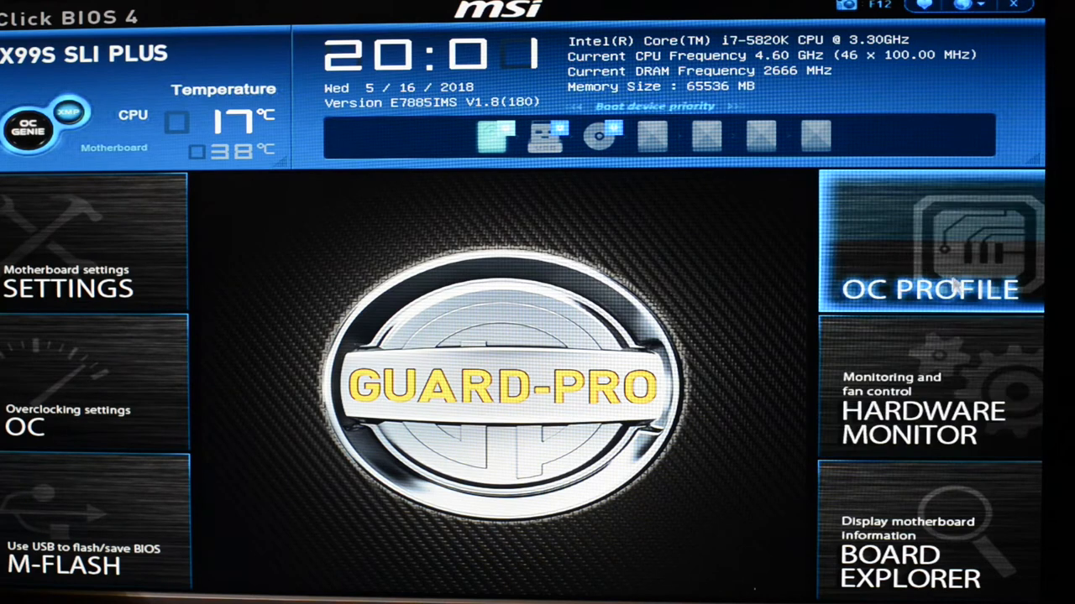
# View the saved OC profiles, then show the OC settings with CPU Ratio 50 (5000 MHz)
pyautogui.click(929, 252)
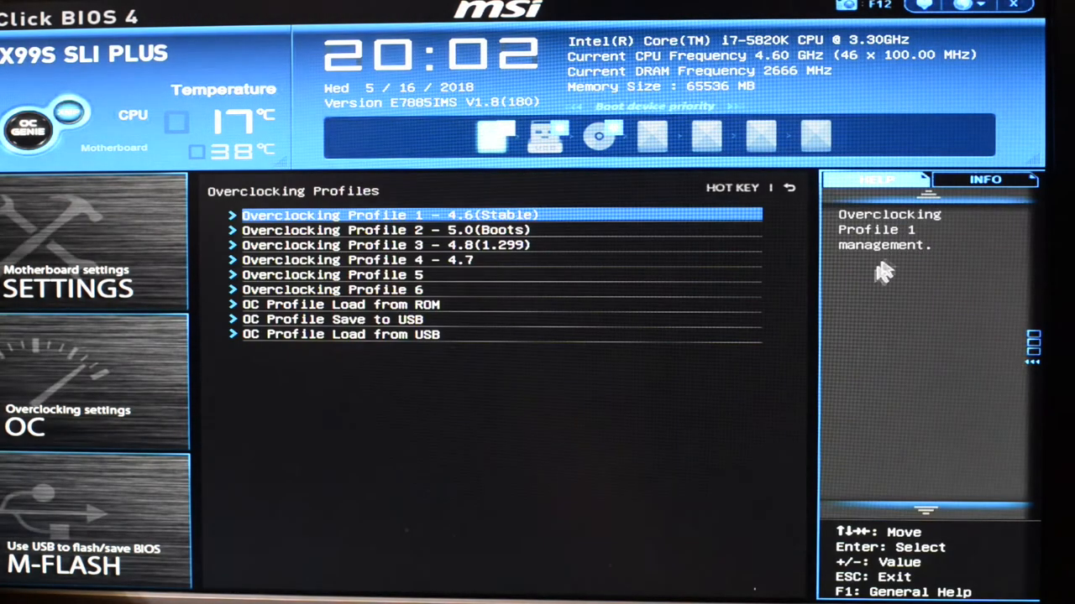
pyautogui.click(504, 274)
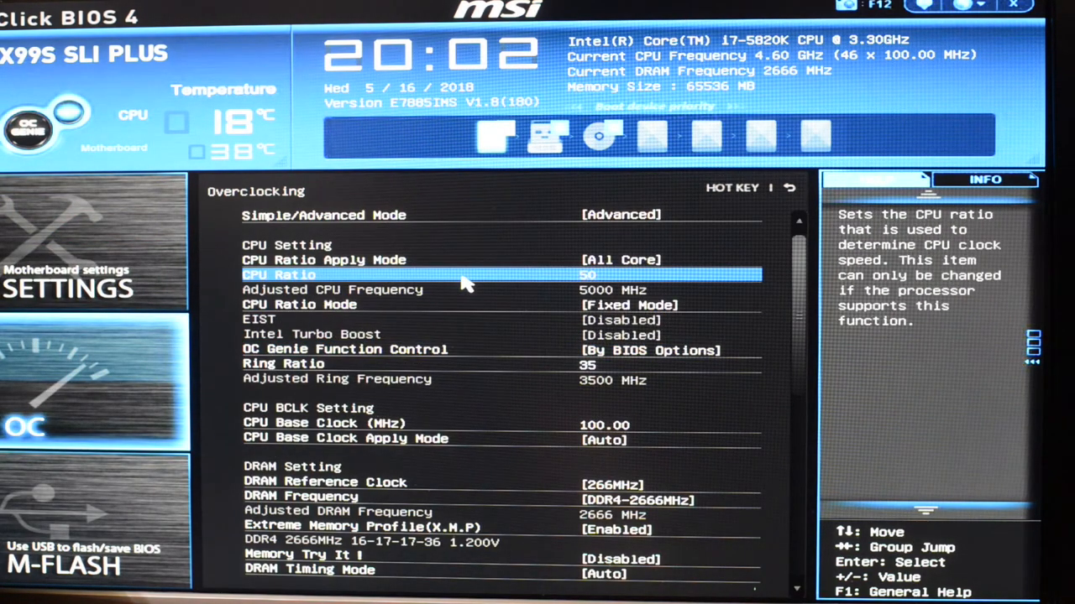
pyautogui.moveTo(474, 277)
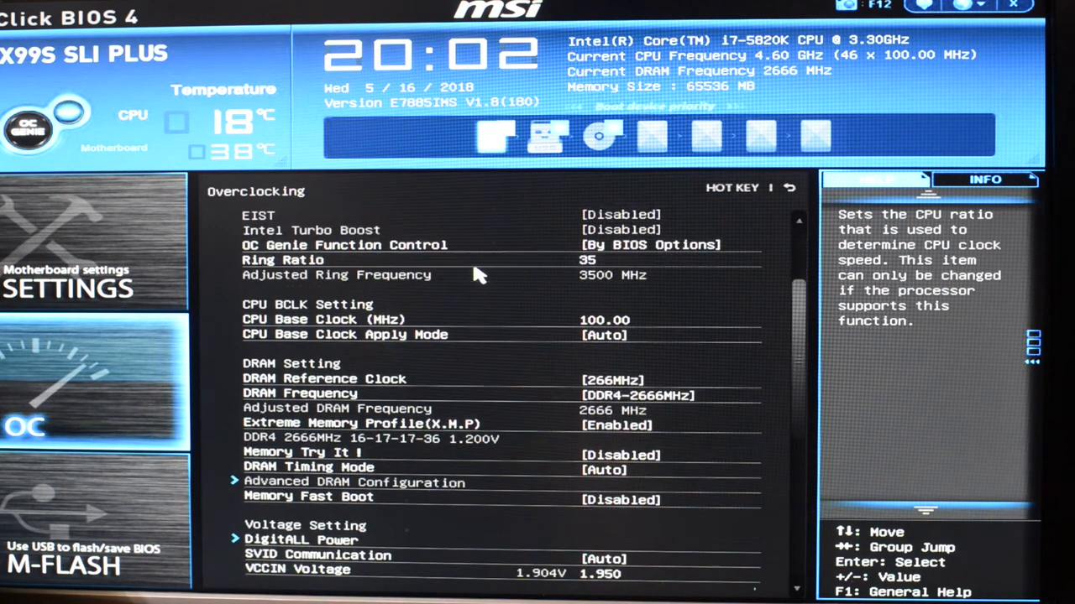
# Scroll the OC page down to CPU Features, showing 4096 W power limits and 1024 A current limit
pyautogui.scroll(-3)
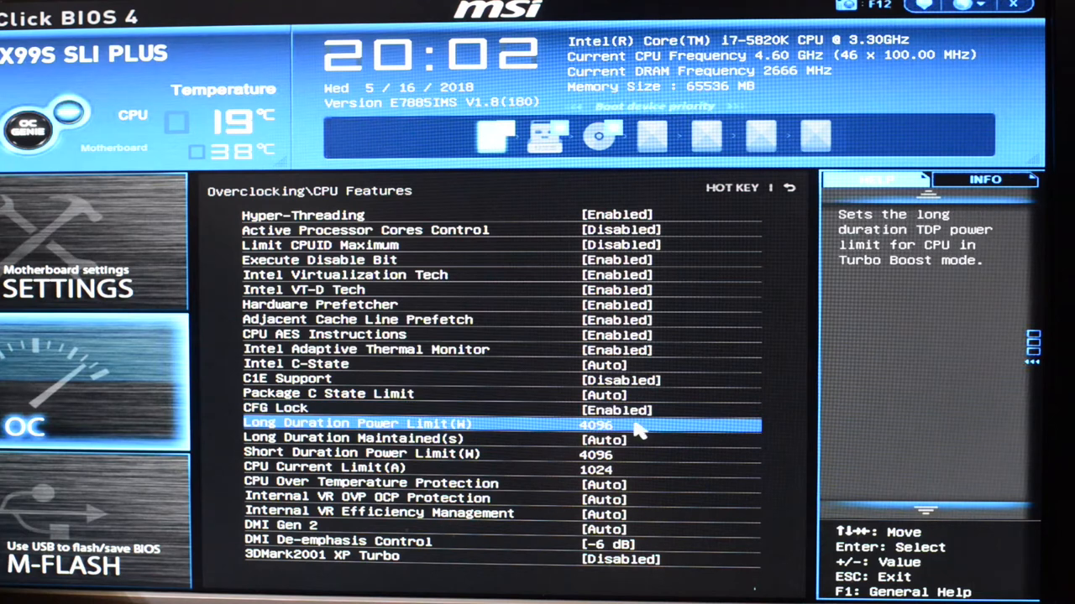
pyautogui.moveTo(634, 435)
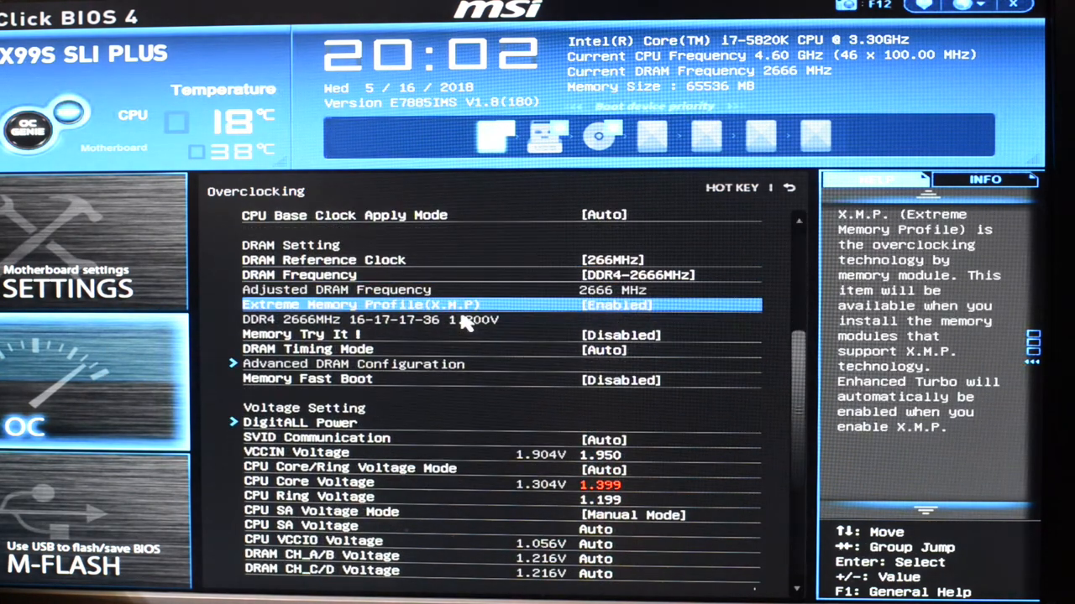
# Scroll the OC page to reach Ring Ratio for changing it from 35 to 38
pyautogui.scroll(-3)
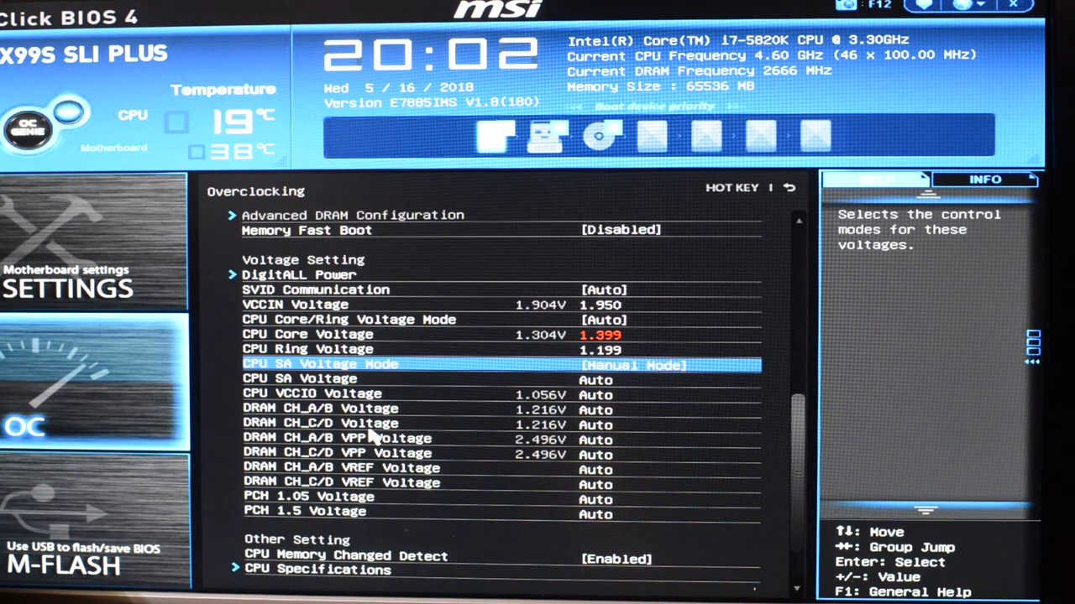
pyautogui.scroll(-3)
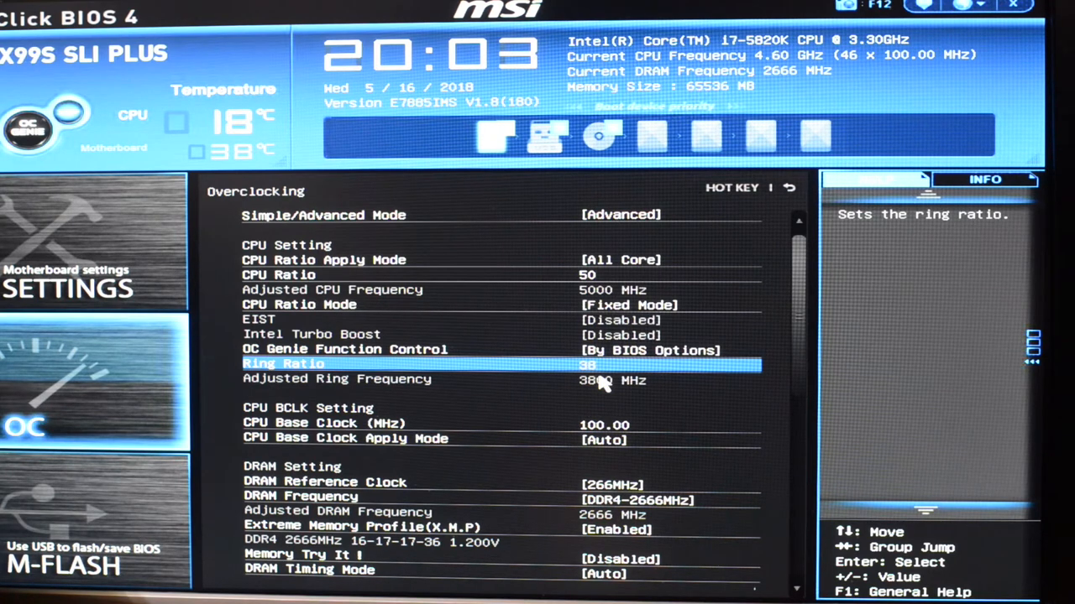
pyautogui.moveTo(567, 382)
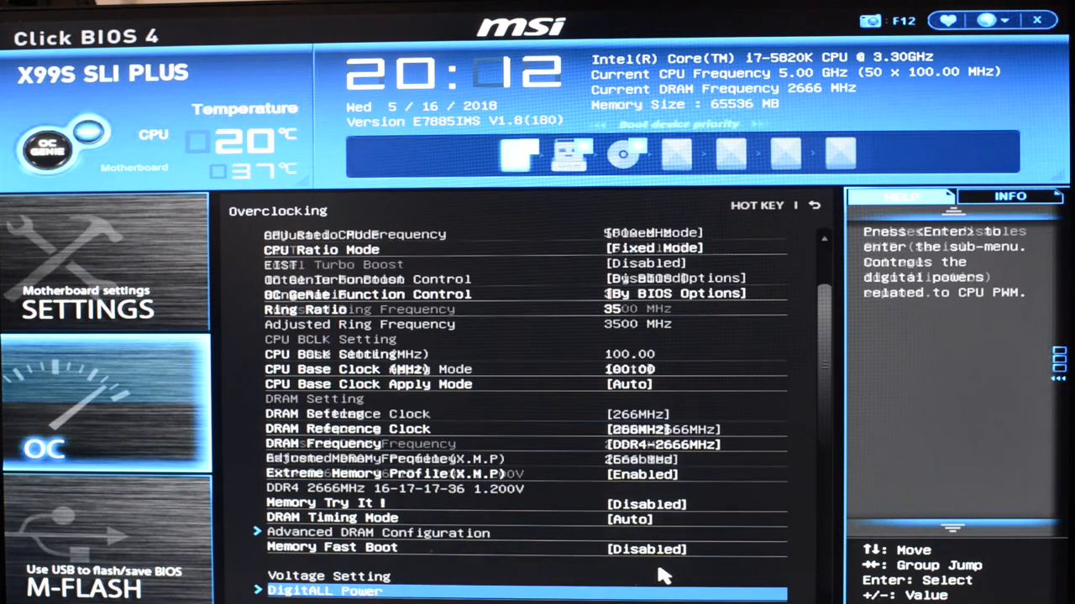
# Scroll through the OC settings with the CPU at 5.00 GHz before exiting to Windows
pyautogui.scroll(-3)
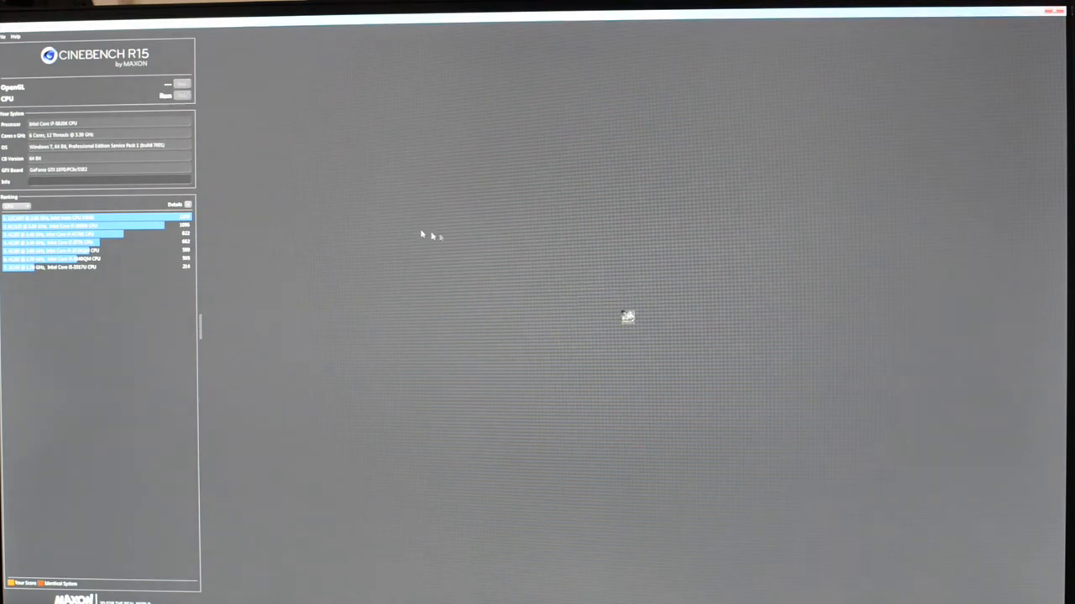
# Start the Cinebench R15 CPU render benchmark
pyautogui.click(165, 94)
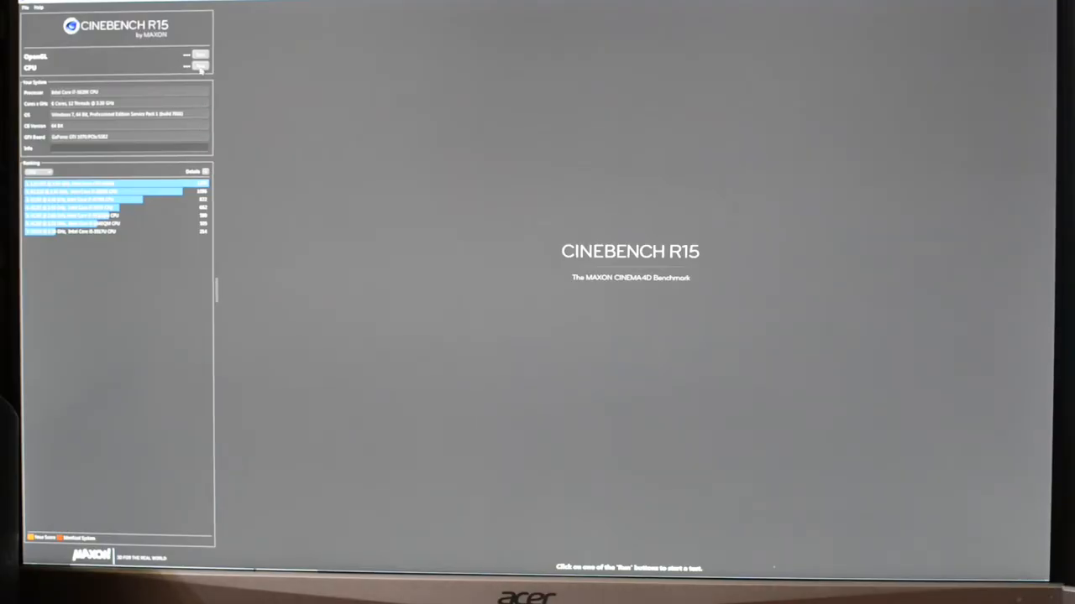
pyautogui.click(199, 67)
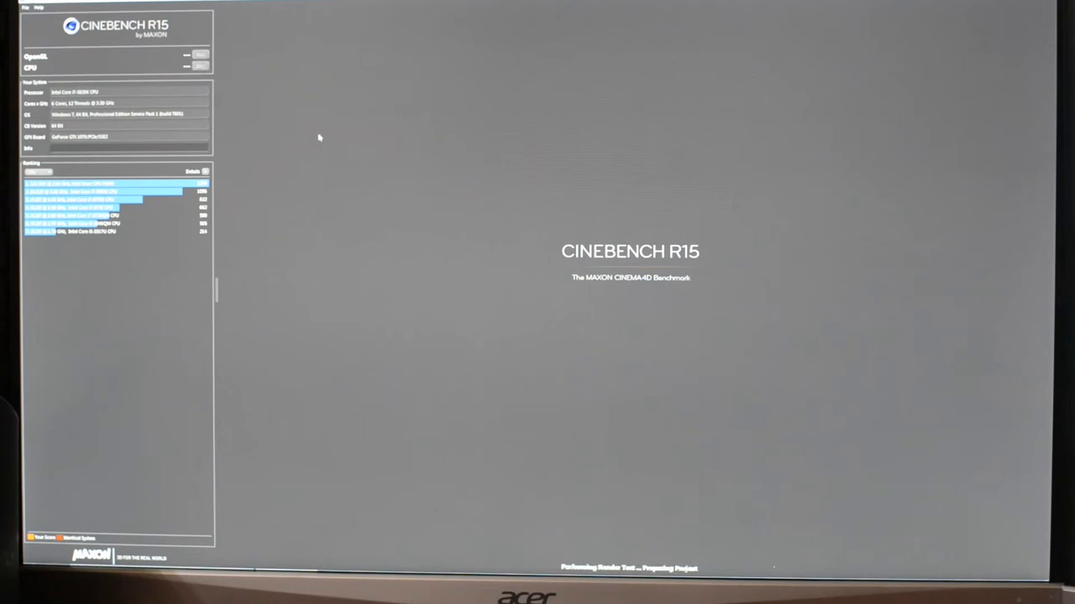